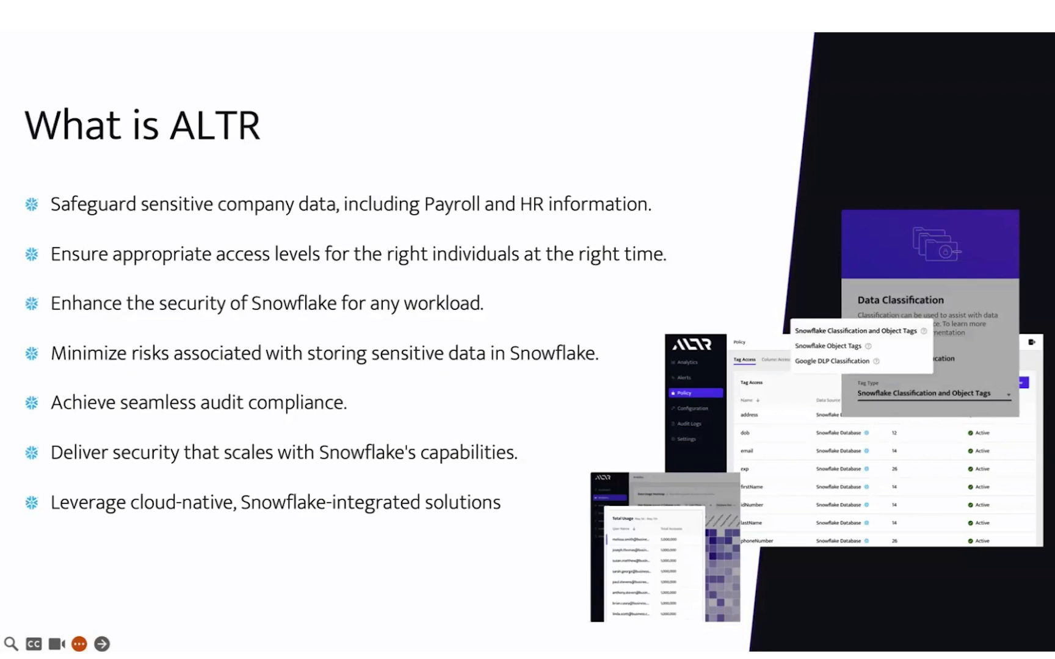
Leave the slideshow and show the All Data Sources page listing seven sources including Robco.
click(105, 643)
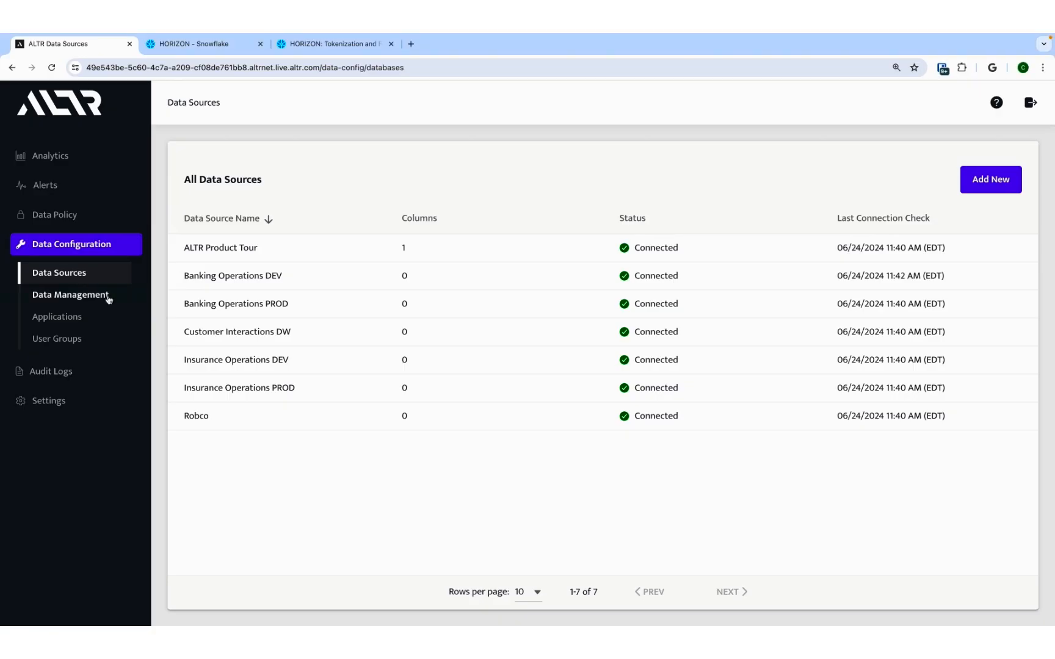
View Robco's classification report, showing the email category mapped to the ID column of ROBCO_TRANSACTIONS.
click(71, 296)
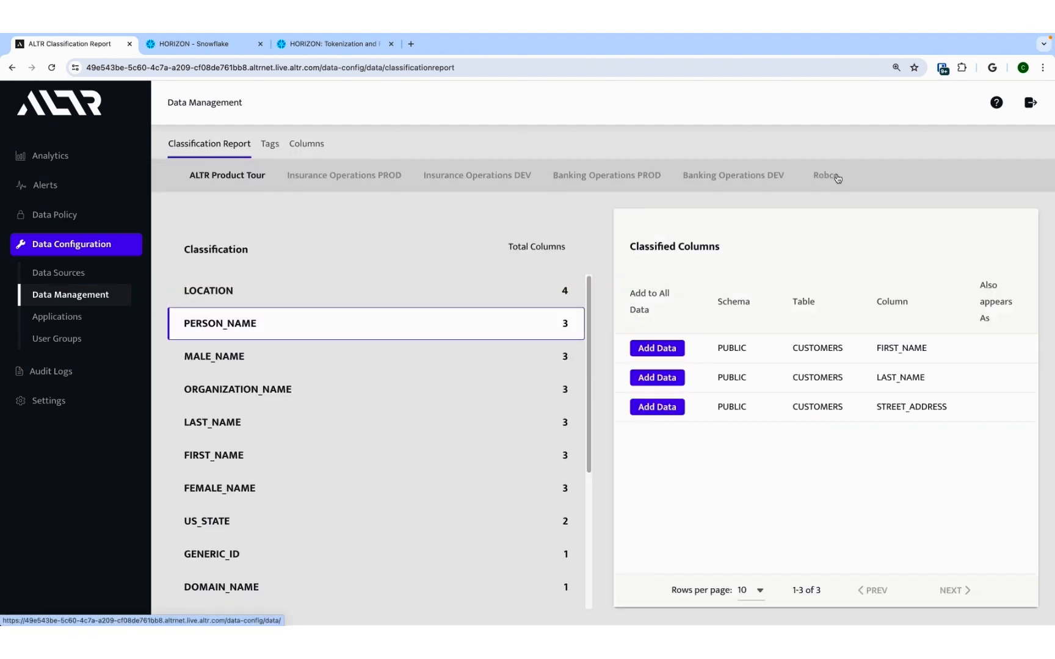
click(825, 176)
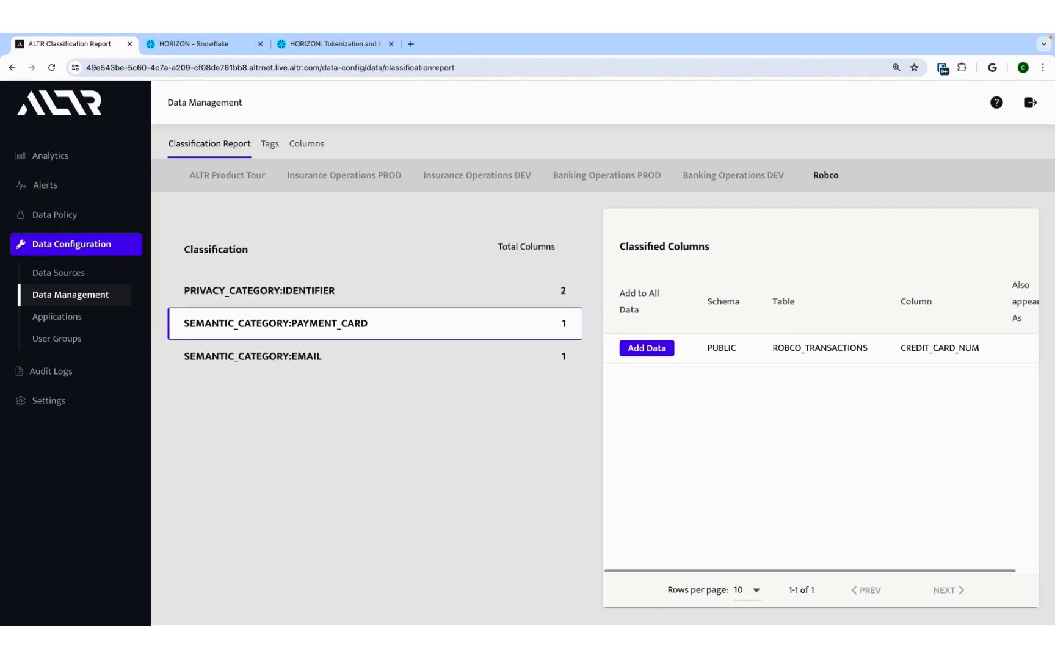
mouse_move(691, 342)
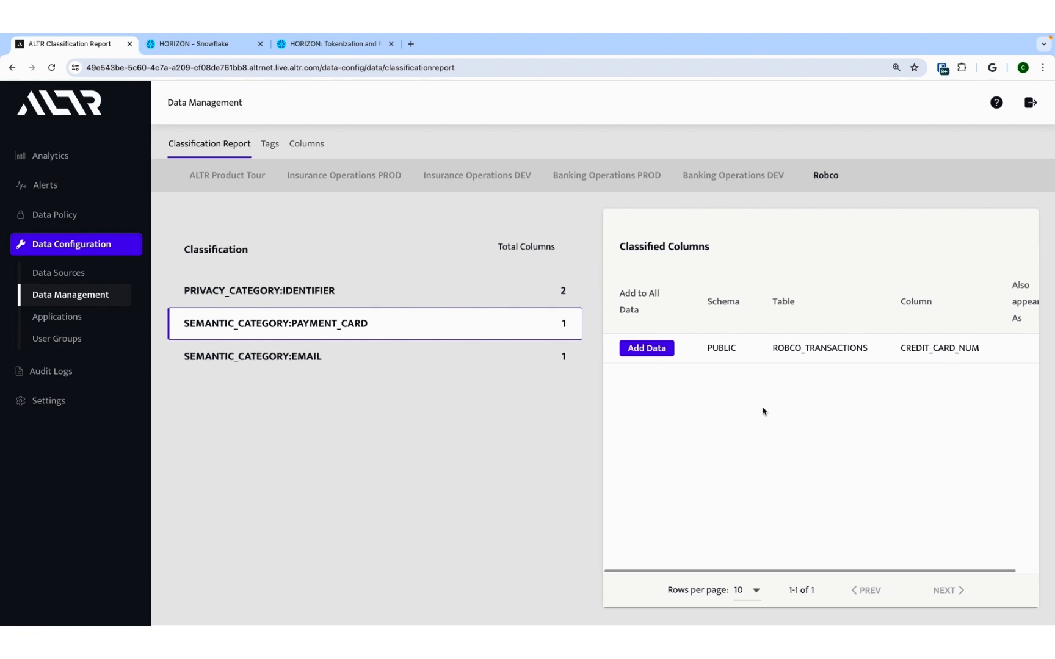
mouse_move(377, 367)
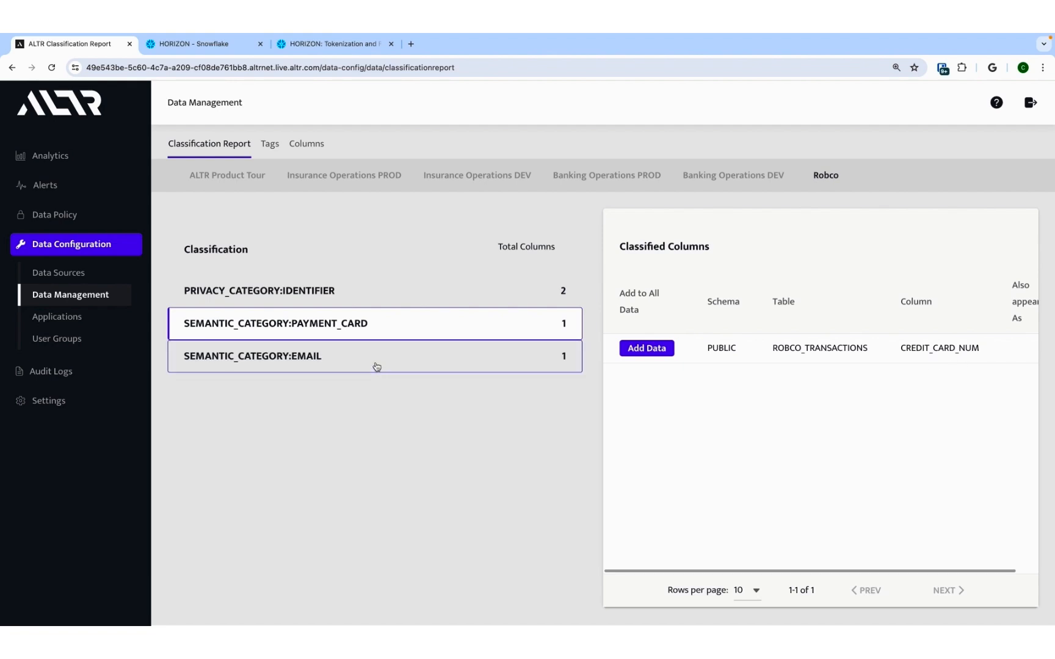
click(378, 356)
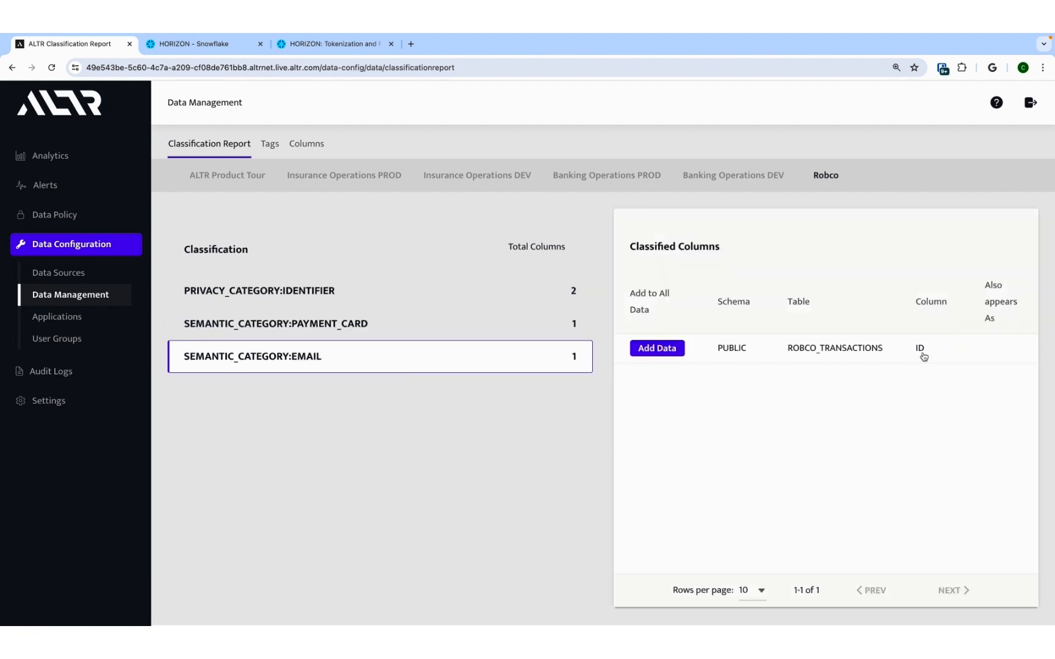
mouse_move(842, 353)
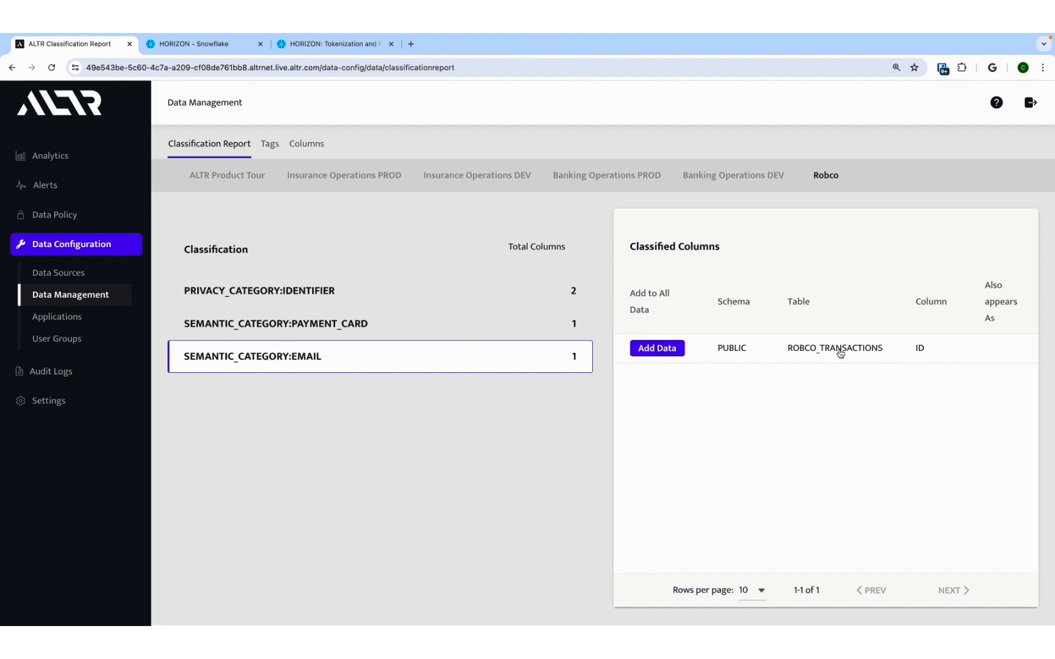
mouse_move(837, 353)
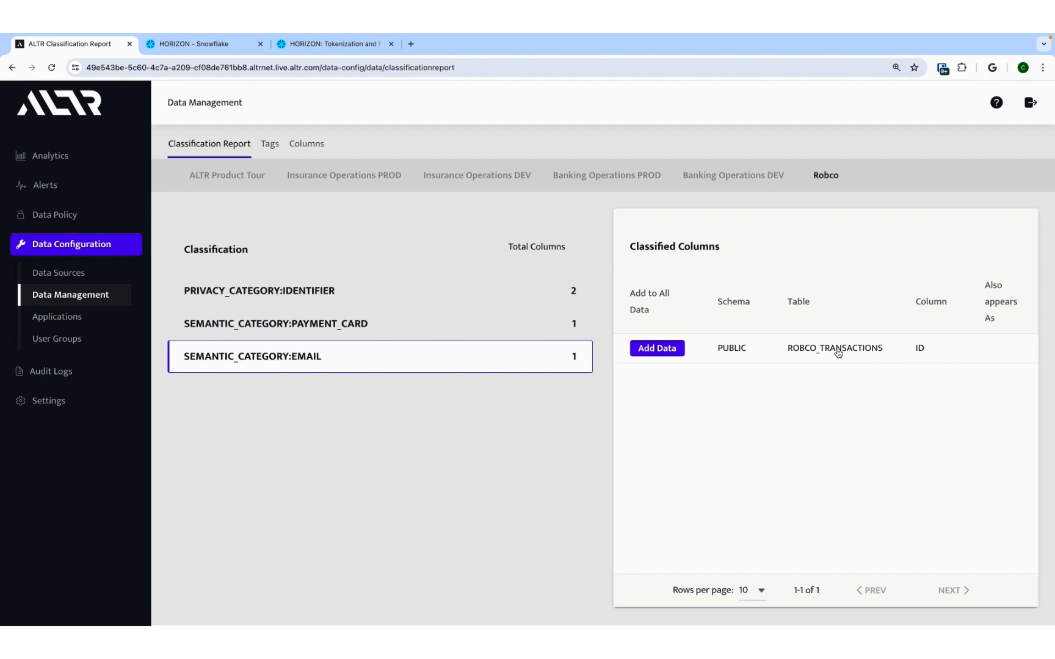
Run the TAG_REFERENCES_ALL_COLUMNS query, confirming CREDIT_CARD_NUM tagged PCI and ID tagged PII.
click(194, 44)
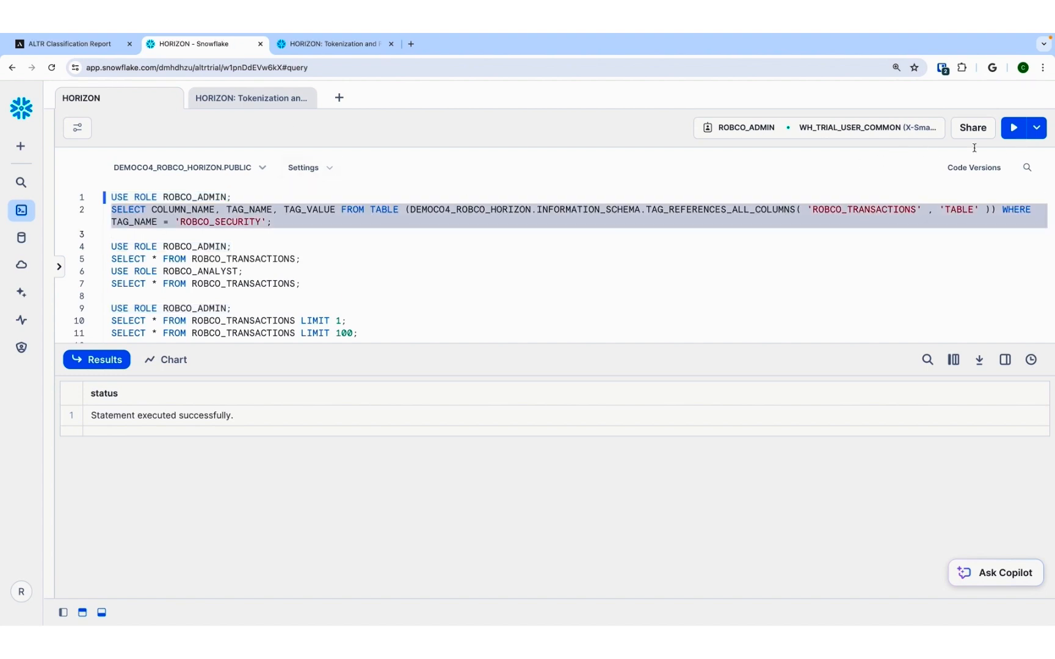
click(1013, 128)
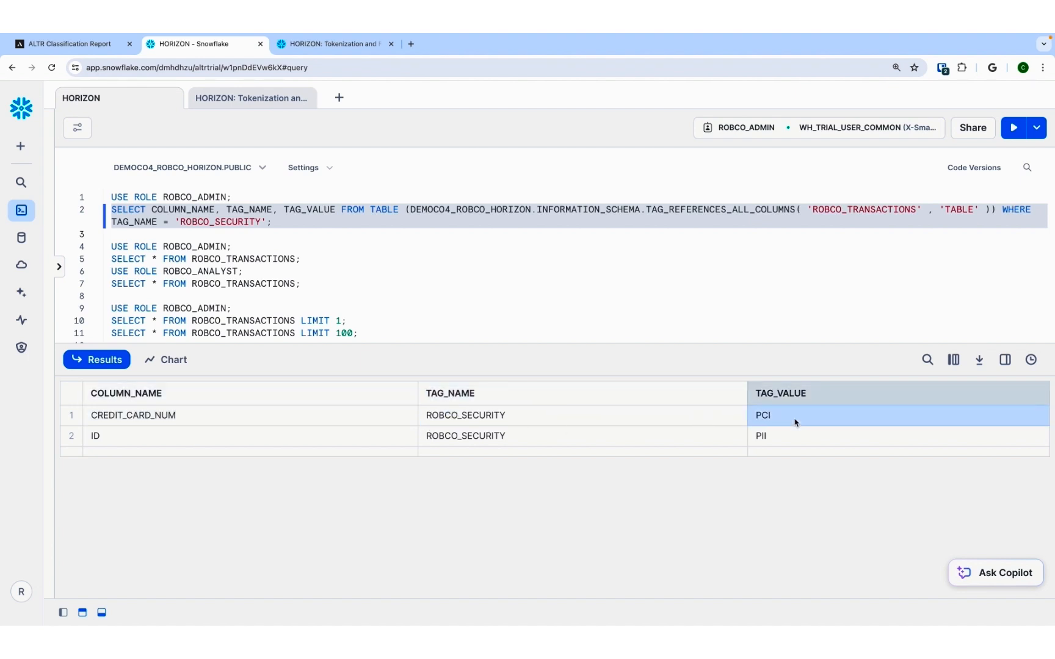
click(95, 436)
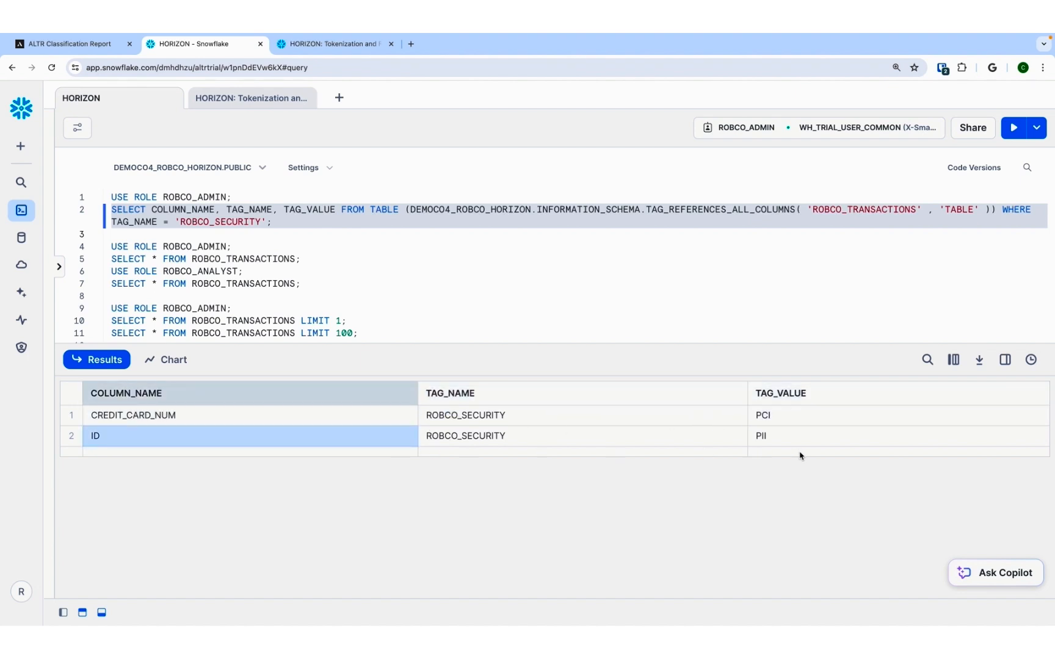
click(818, 436)
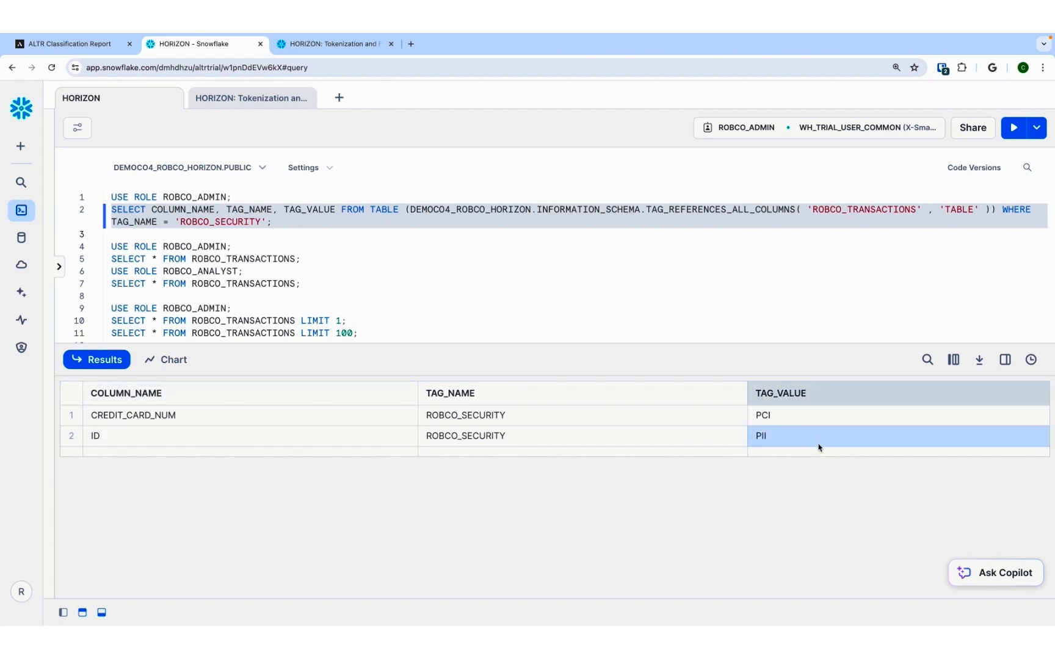
mouse_move(821, 443)
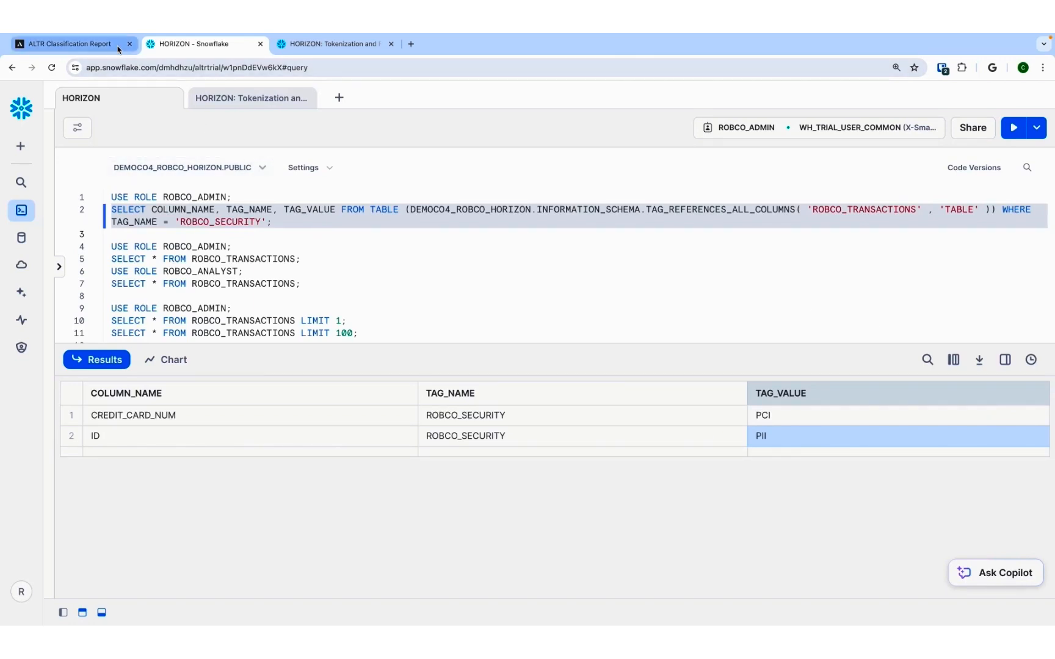
Review the ROBCO_ADMIN and ROBCO_ANALYST locks: Full Mask on PCI, E-mail mask on PII.
click(73, 44)
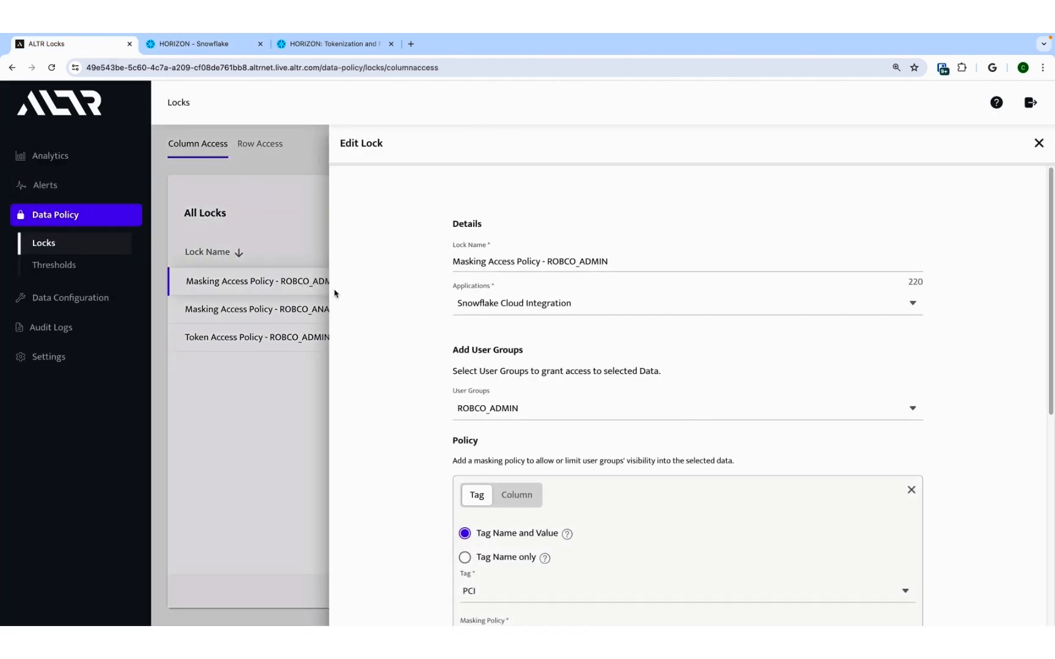
scroll(down, 3)
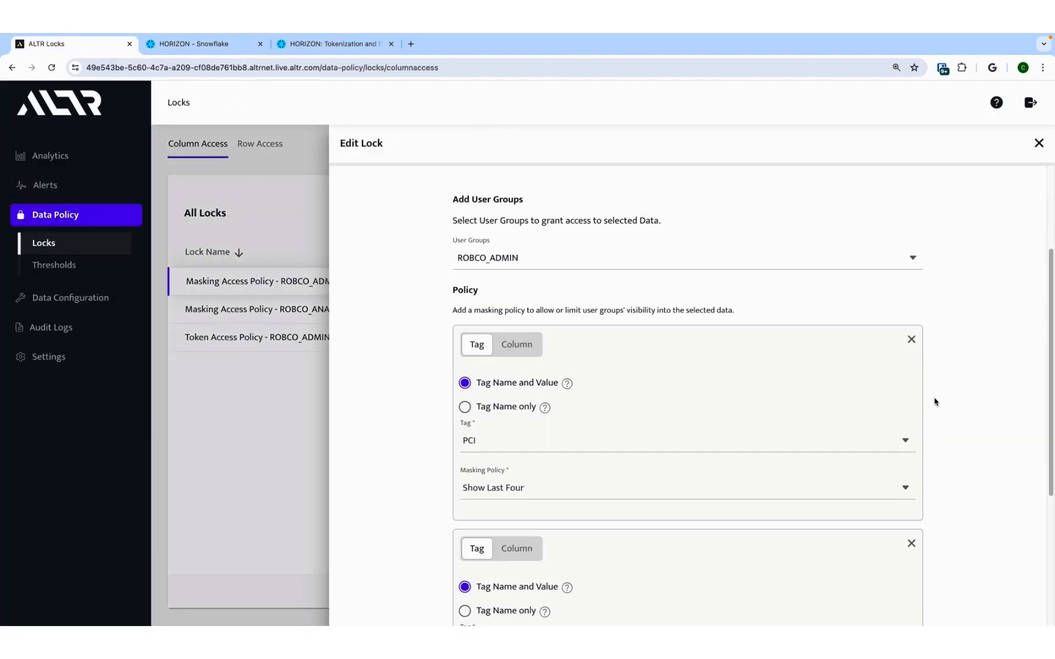
scroll(down, 3)
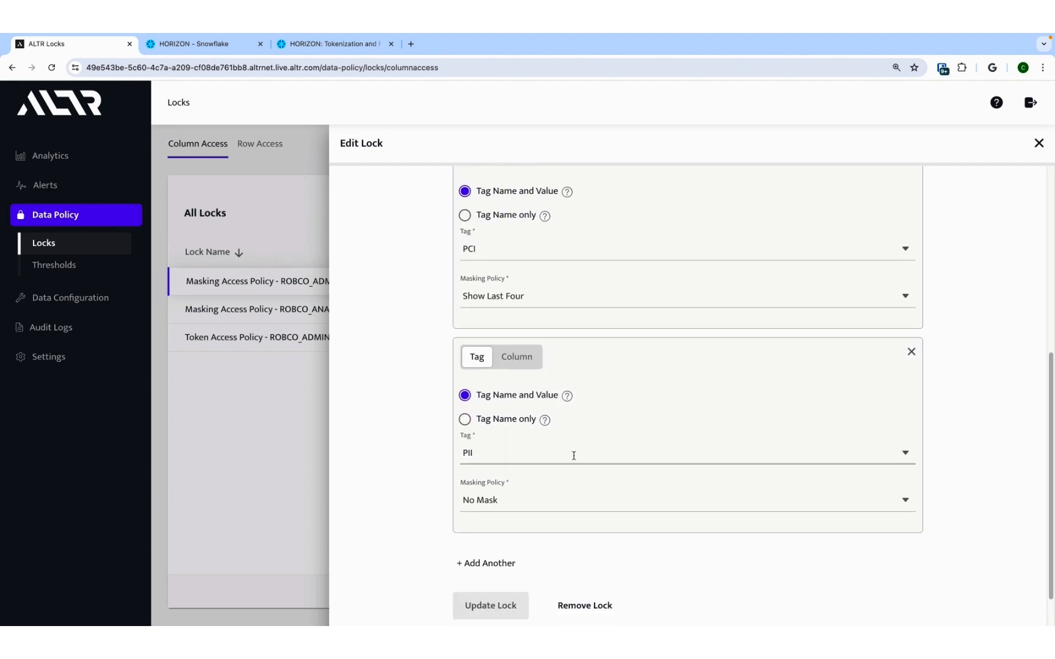
mouse_move(593, 506)
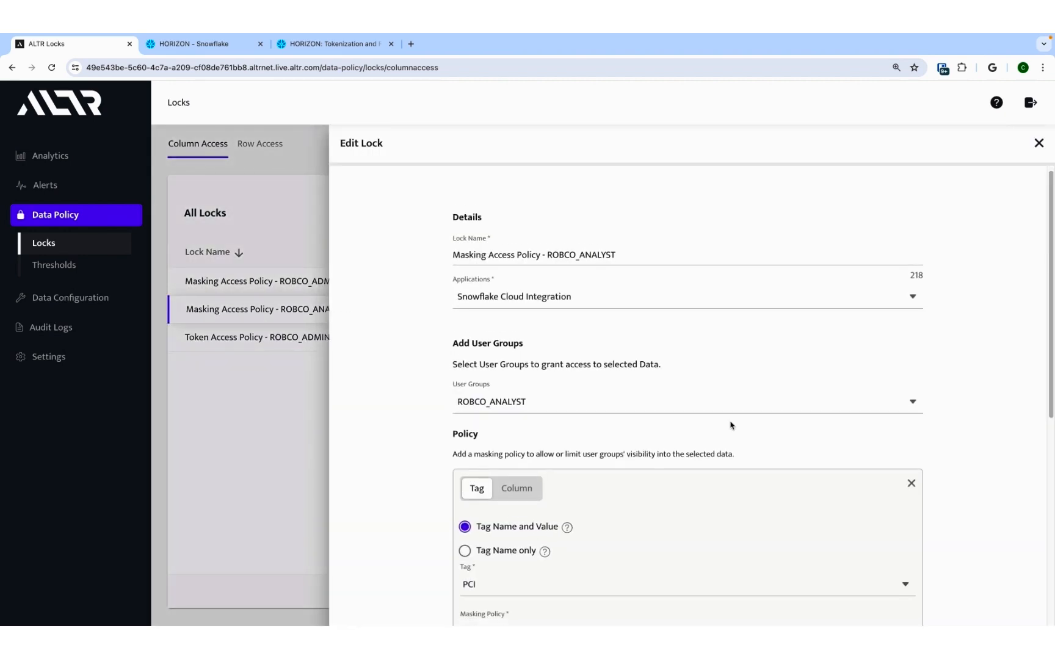
scroll(down, 3)
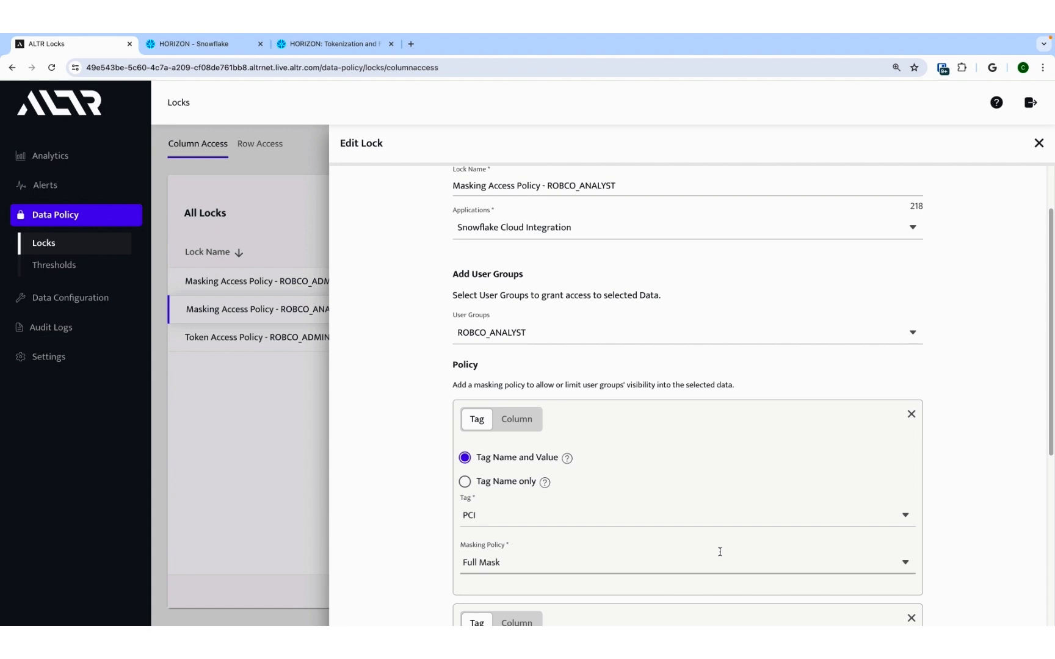
scroll(down, 3)
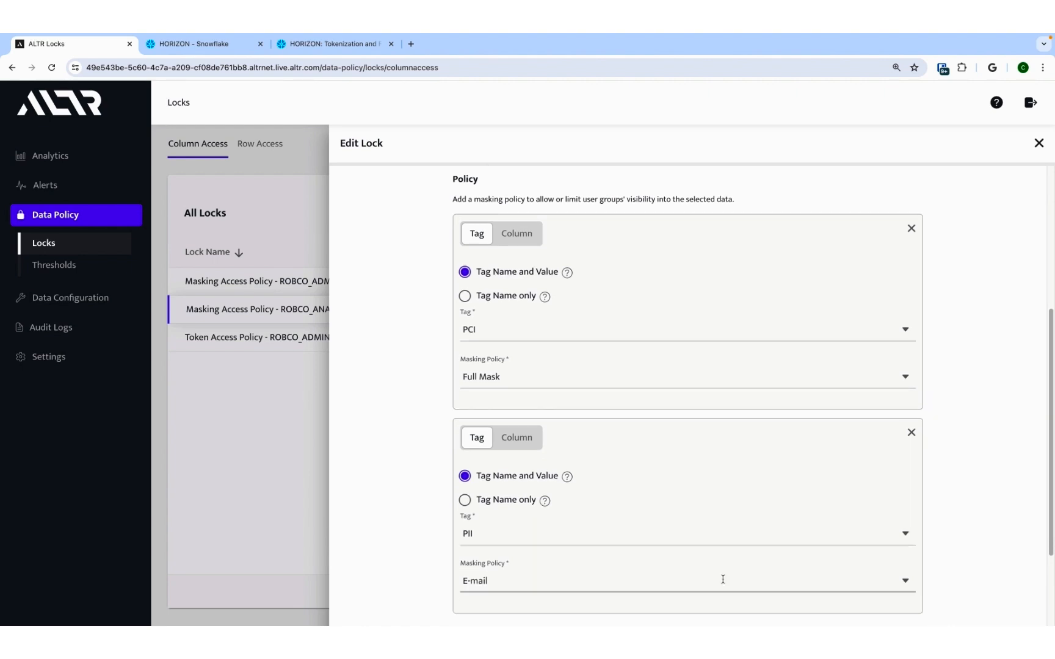
scroll(down, 3)
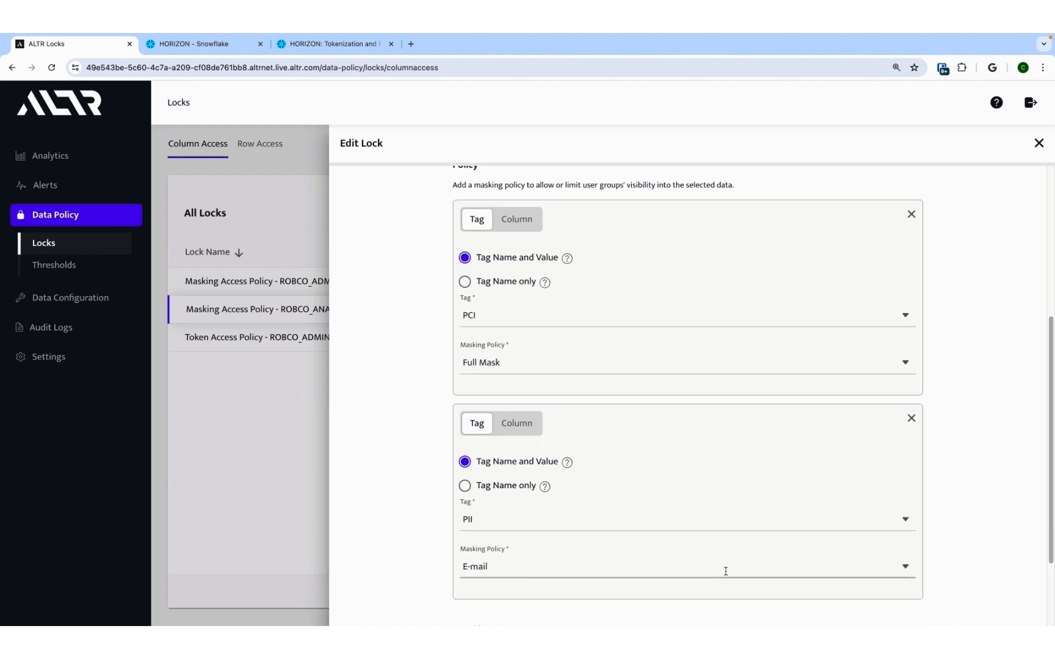
Query ROBCO_TRANSACTIONS as ROBCO_ADMIN and ROBCO_ANALYST; analyst sees masked emails and card numbers.
click(198, 44)
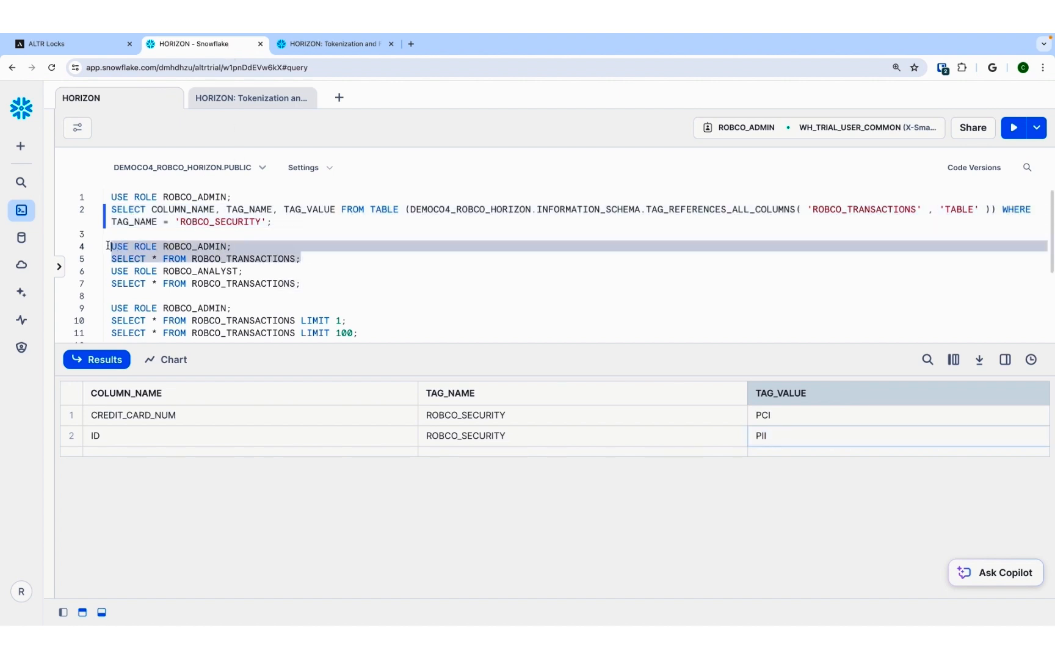
click(1014, 128)
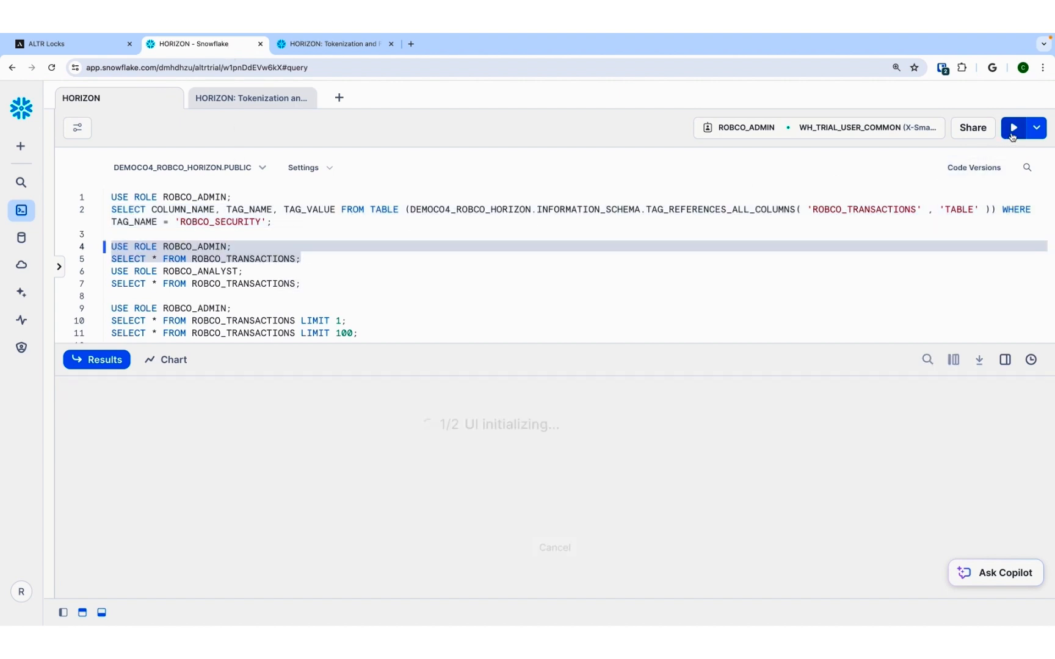
click(1015, 128)
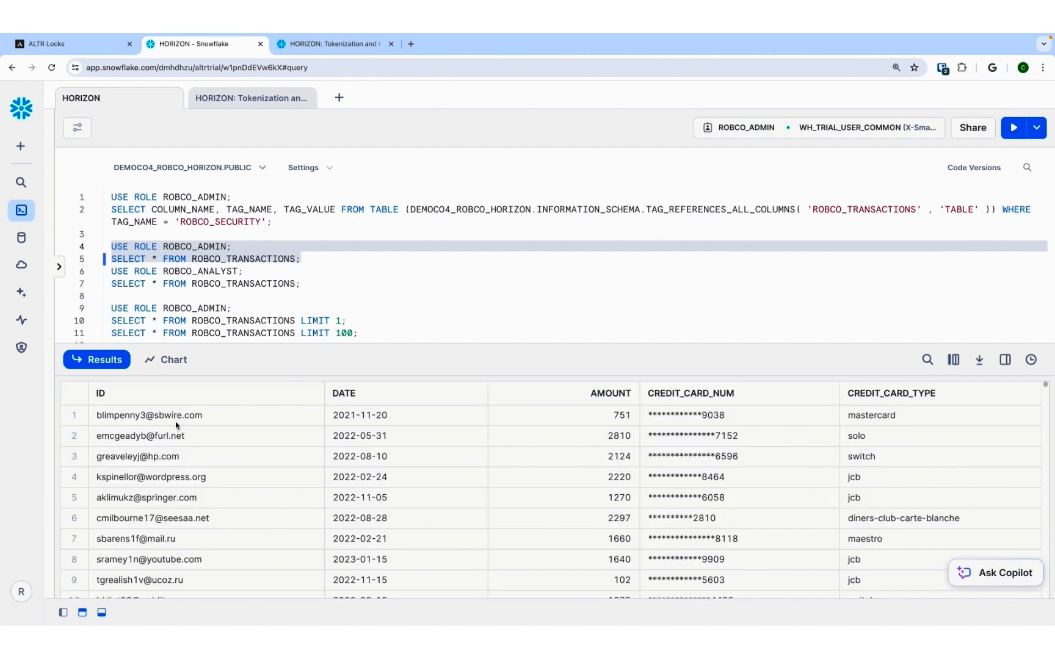
click(691, 415)
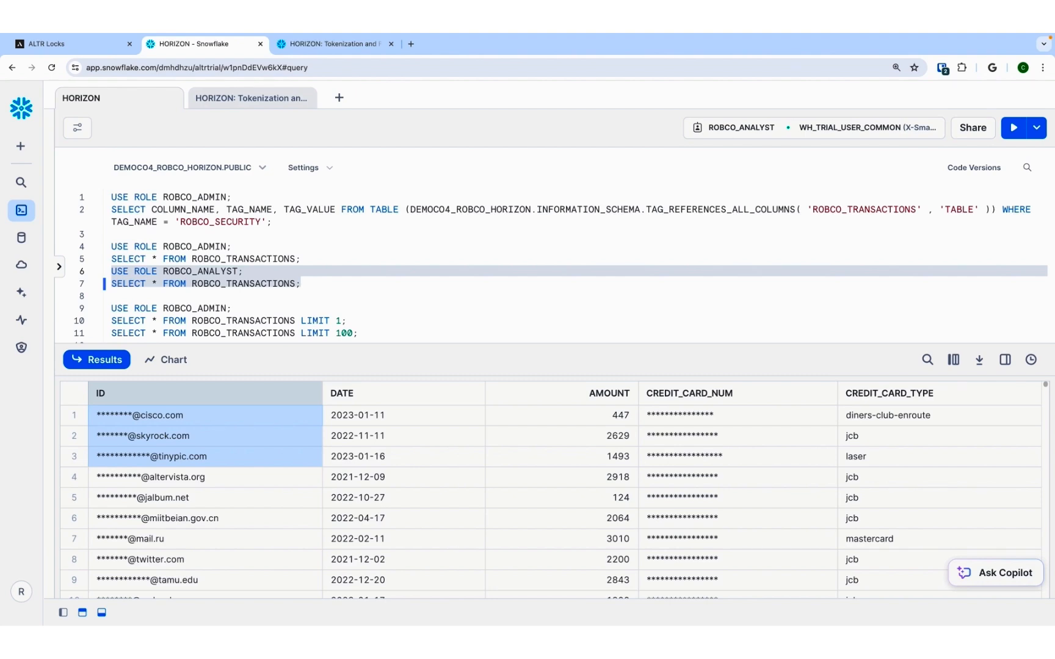
click(67, 44)
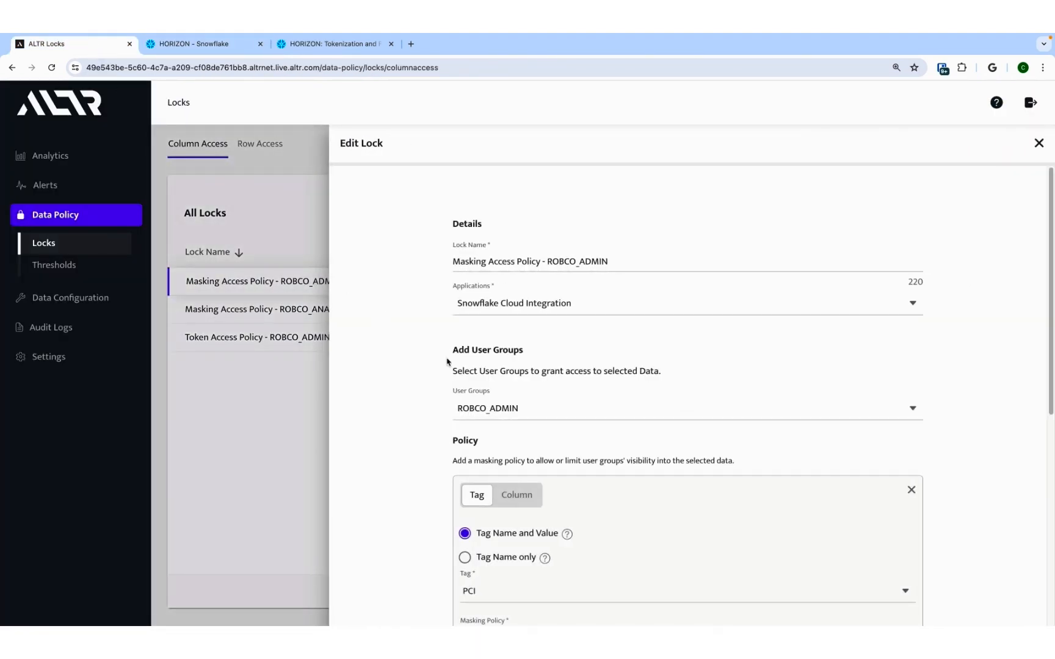
Save the ROBCO_ADMIN lock with No Mask on PCI and PII; review the Limit Admin Access 10-rows-per-minute threshold.
scroll(down, 3)
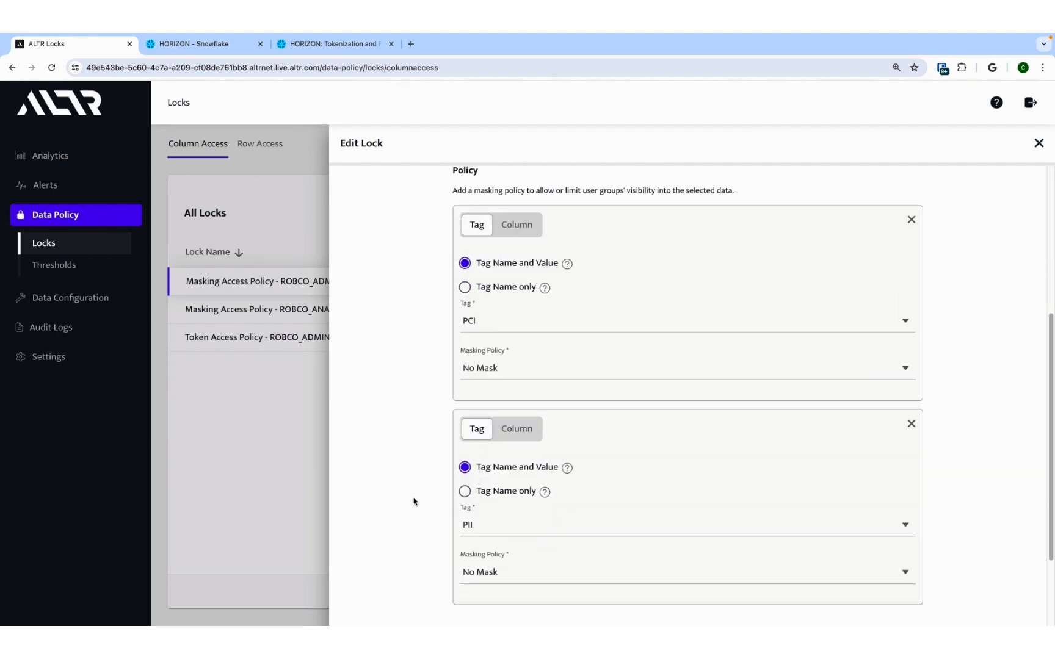
click(491, 554)
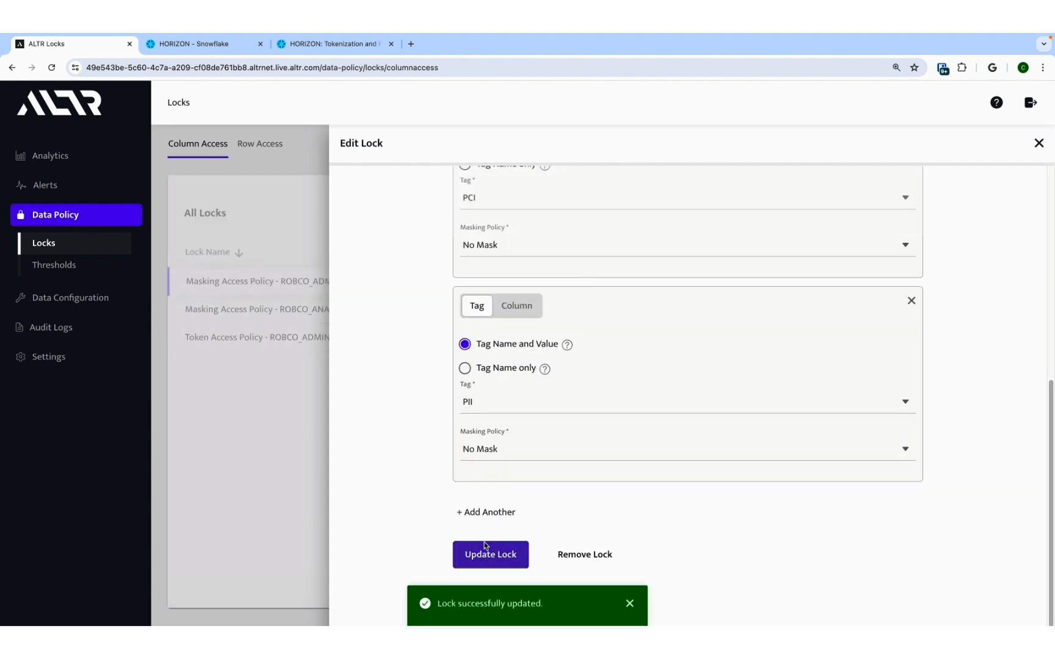
click(53, 265)
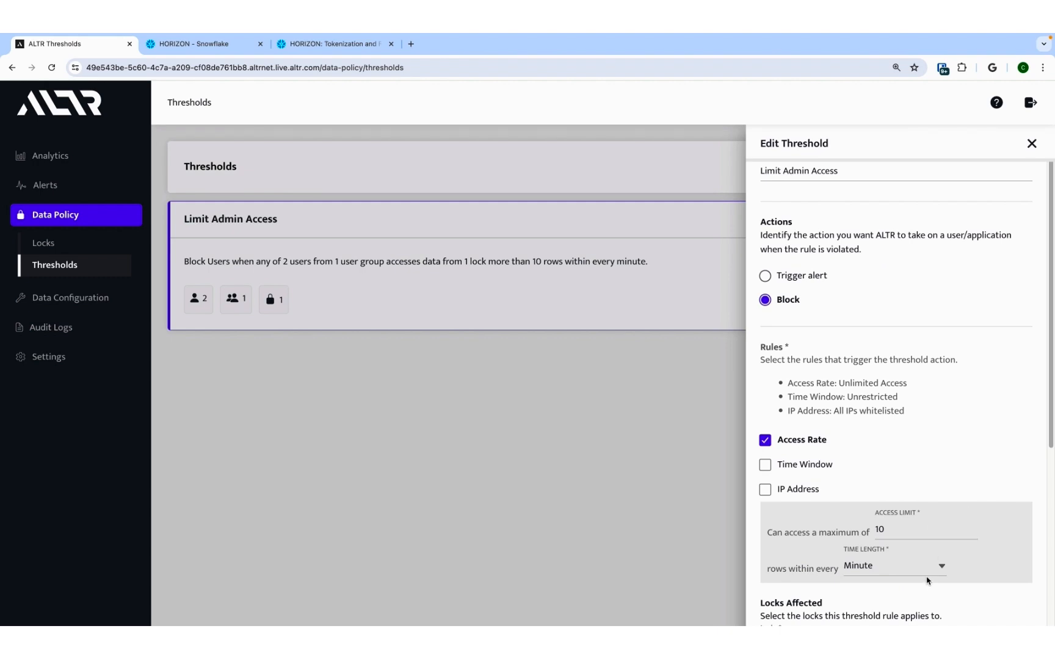
mouse_move(574, 281)
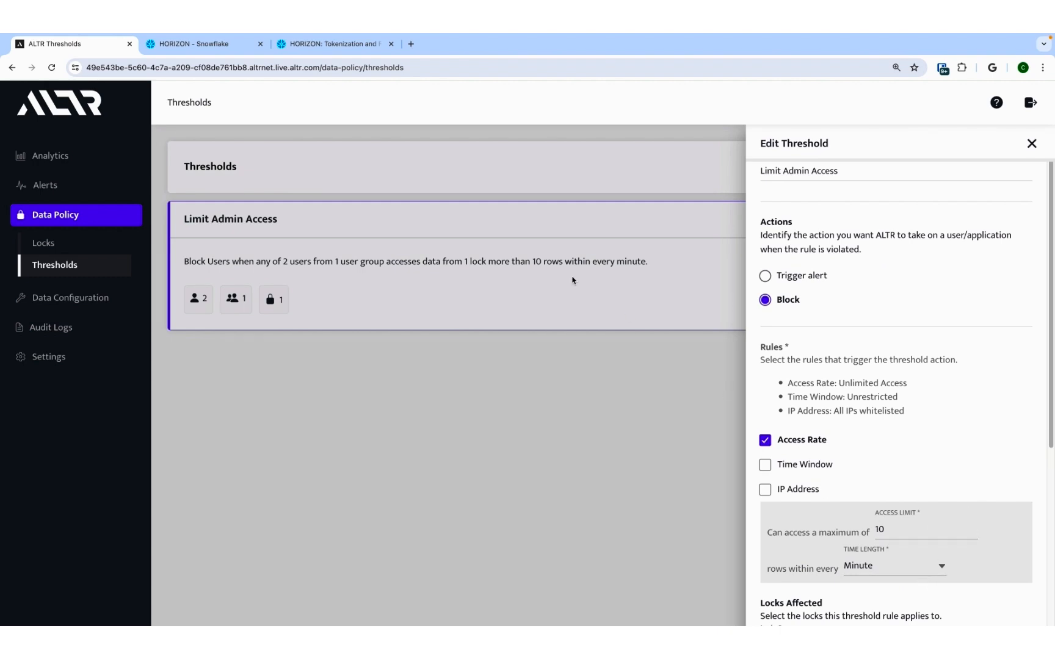
click(196, 44)
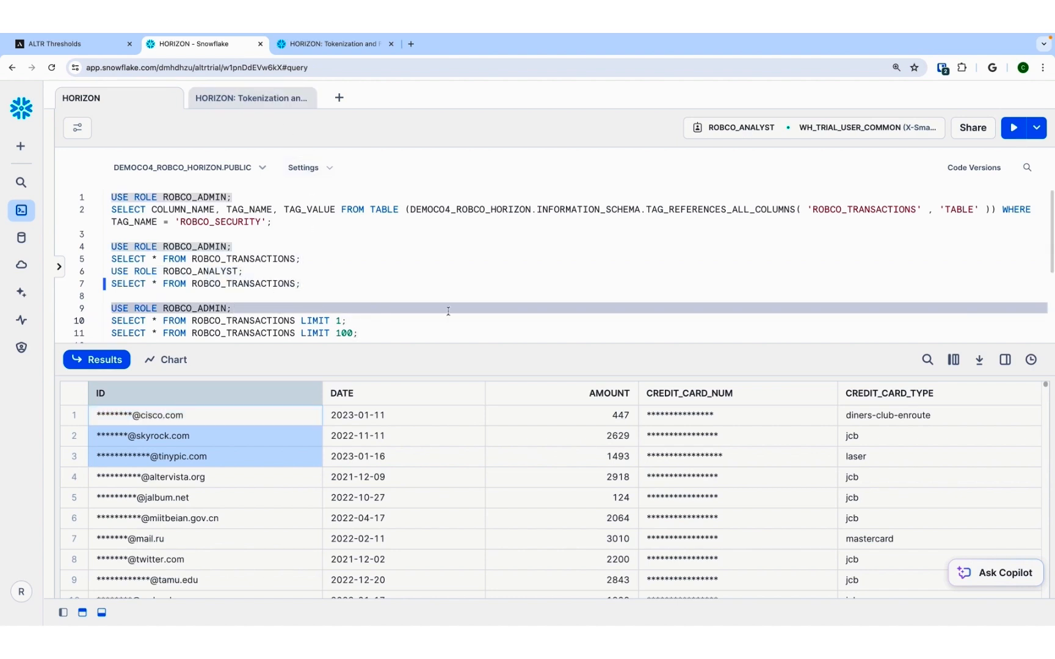
As ROBCO_ADMIN, get full card details on LIMIT 1 but null IDs and card numbers on LIMIT 100.
click(1015, 128)
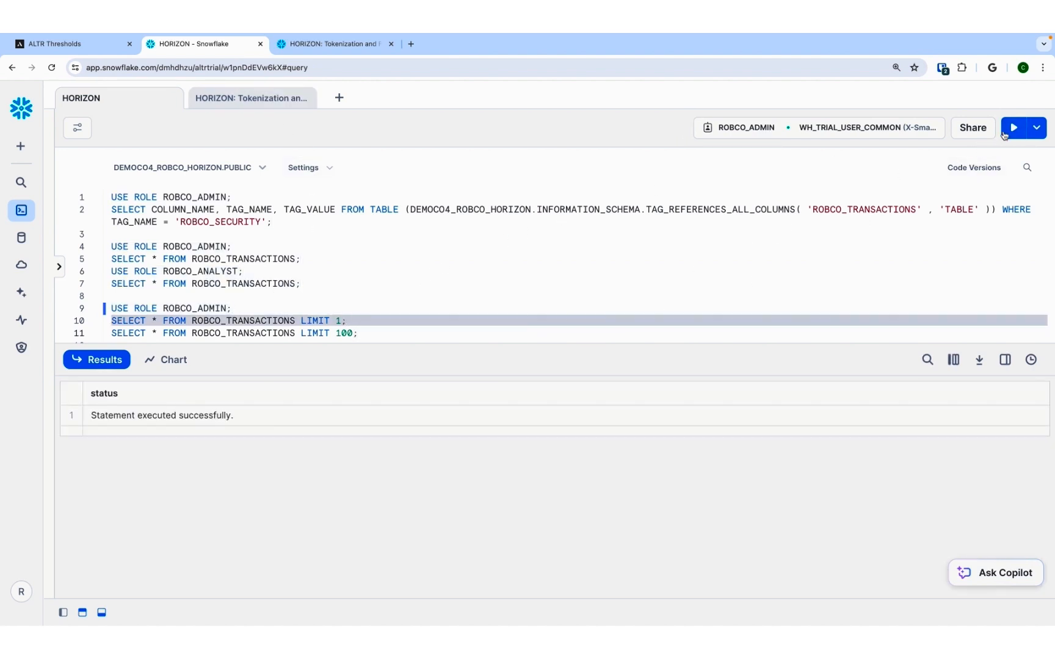
click(1016, 128)
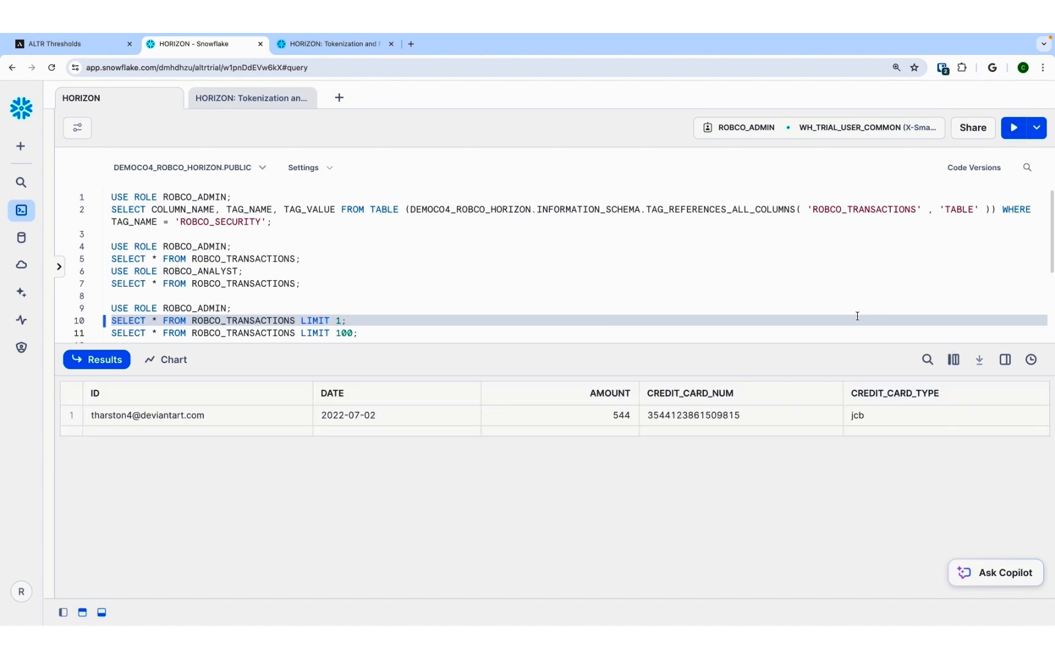
click(357, 333)
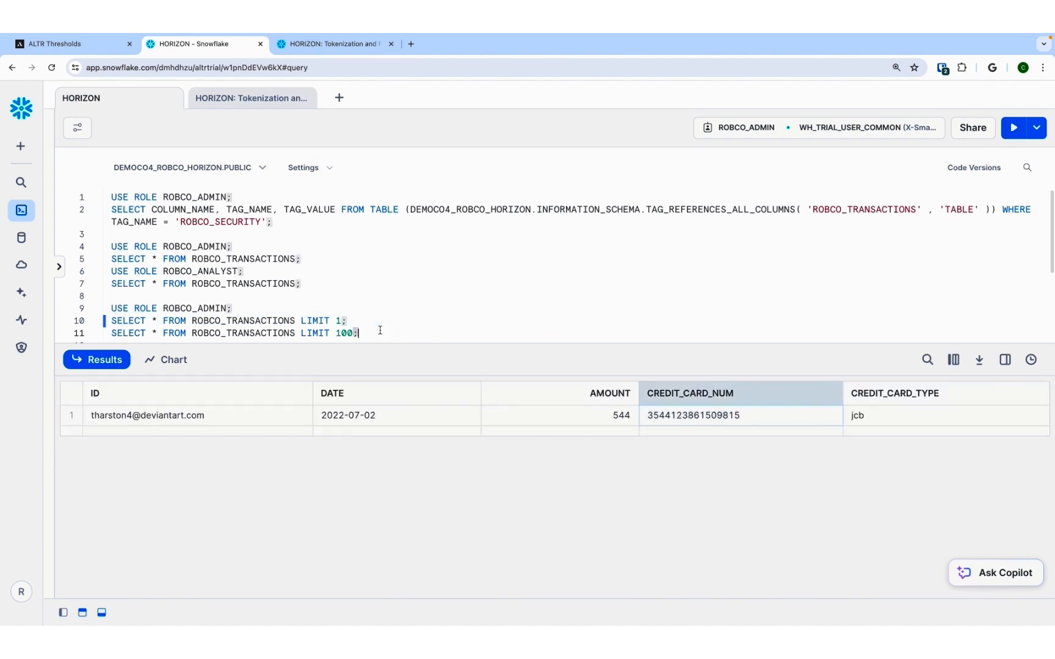
click(1015, 129)
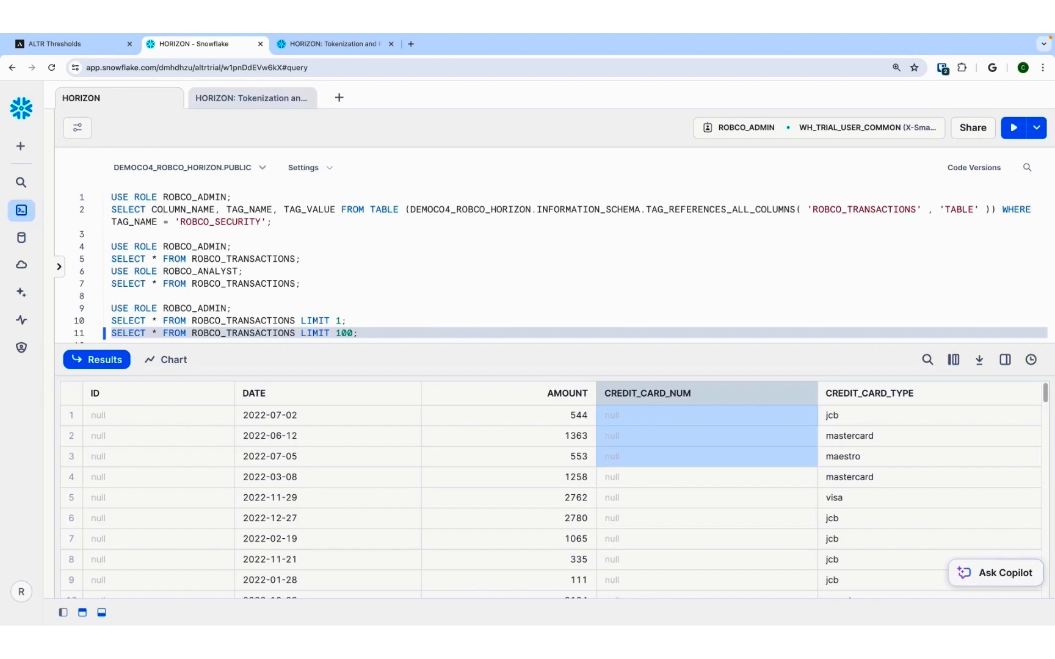
click(67, 44)
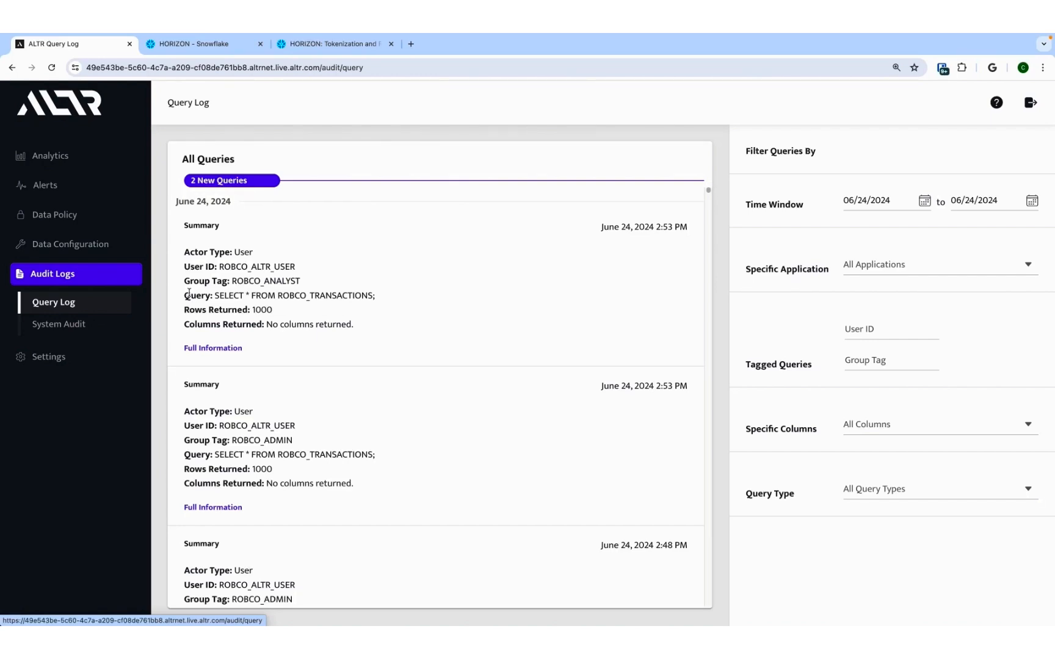
Review the query log of ROBCO_TRANSACTIONS queries, then move to the tokenization worksheet.
click(335, 44)
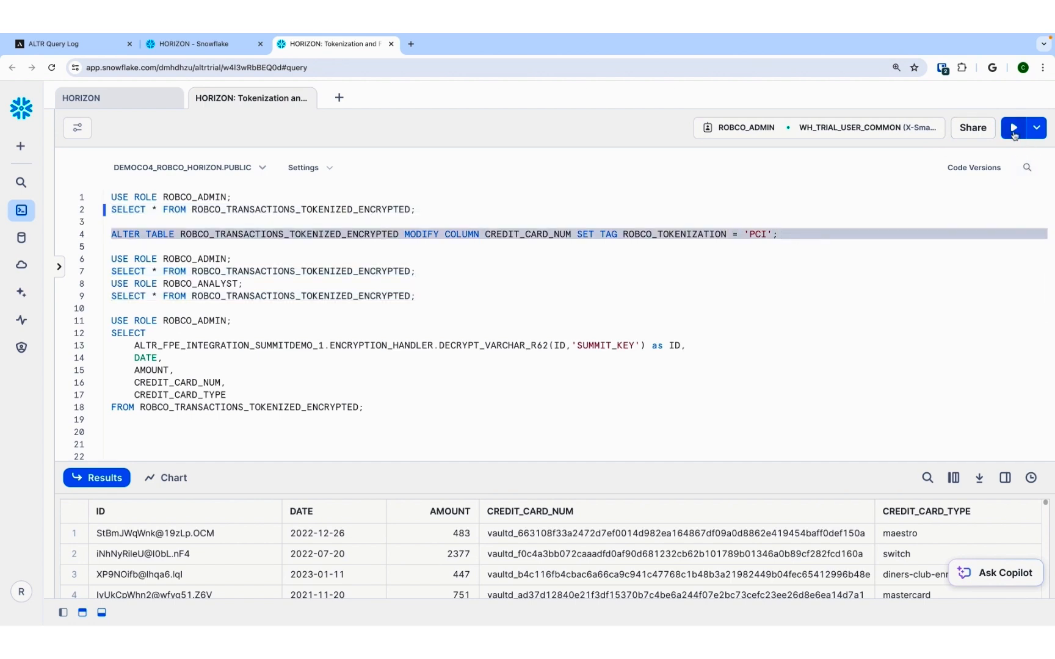
Tag CREDIT_CARD_NUM in ROBCO_TRANSACTIONS_TOKENIZED_ENCRYPTED with ROBCO_TOKENIZATION = 'PCI'.
click(1013, 128)
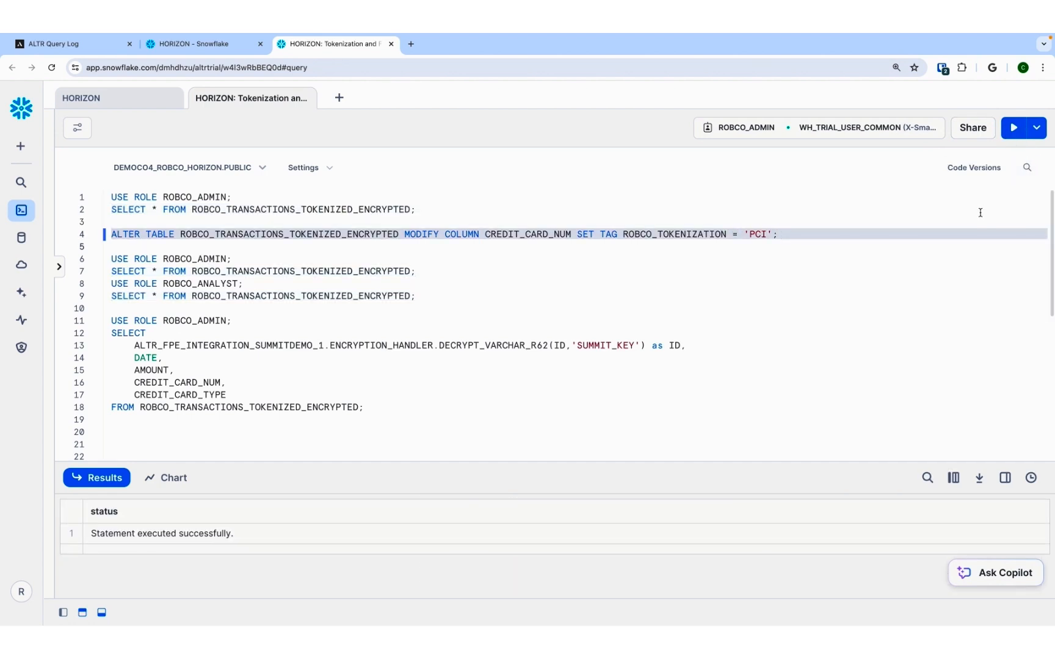
click(67, 44)
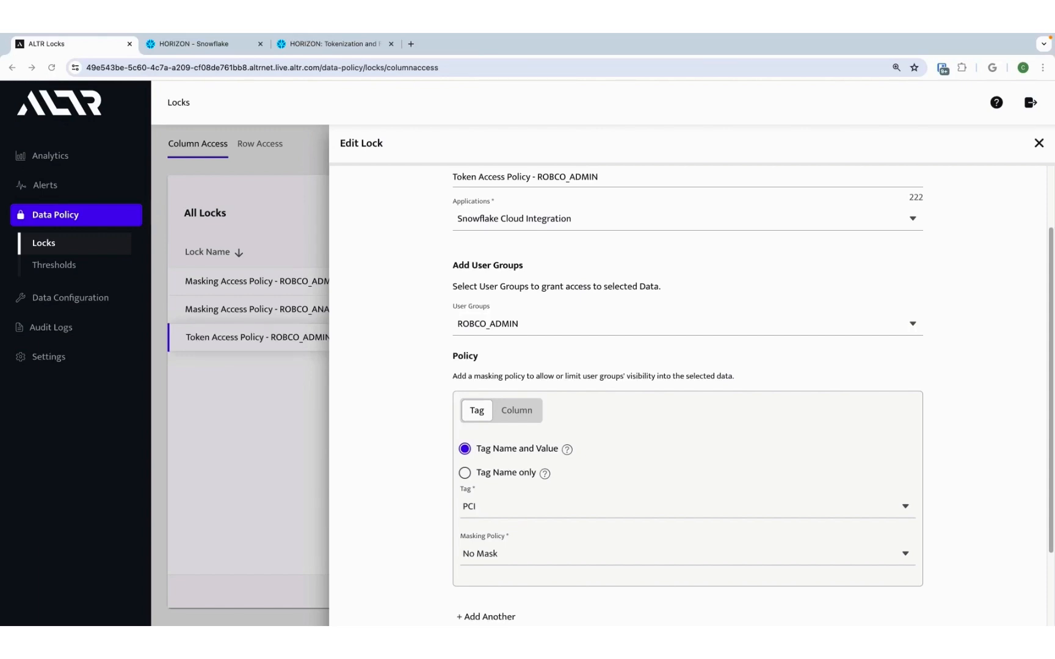
Review the Token Access Policy - ROBCO_ADMIN lock granting No Mask on PCI-tagged data.
click(335, 43)
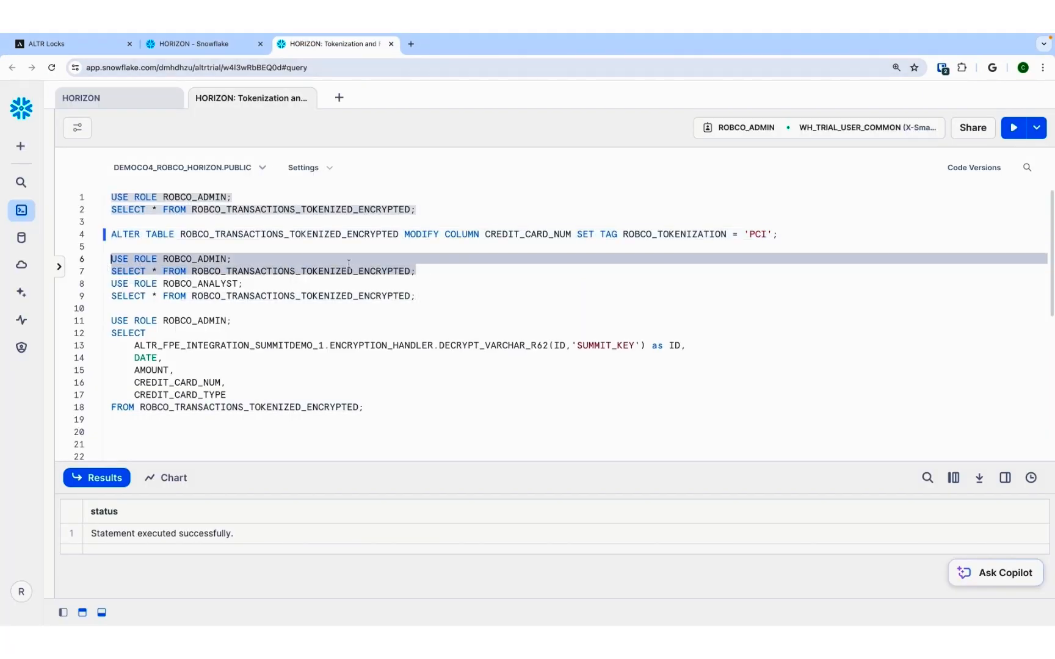
Run the tokenized-table queries as ROBCO_ADMIN and ROBCO_ANALYST, then the ID-decrypting query as ROBCO_ADMIN.
click(1015, 128)
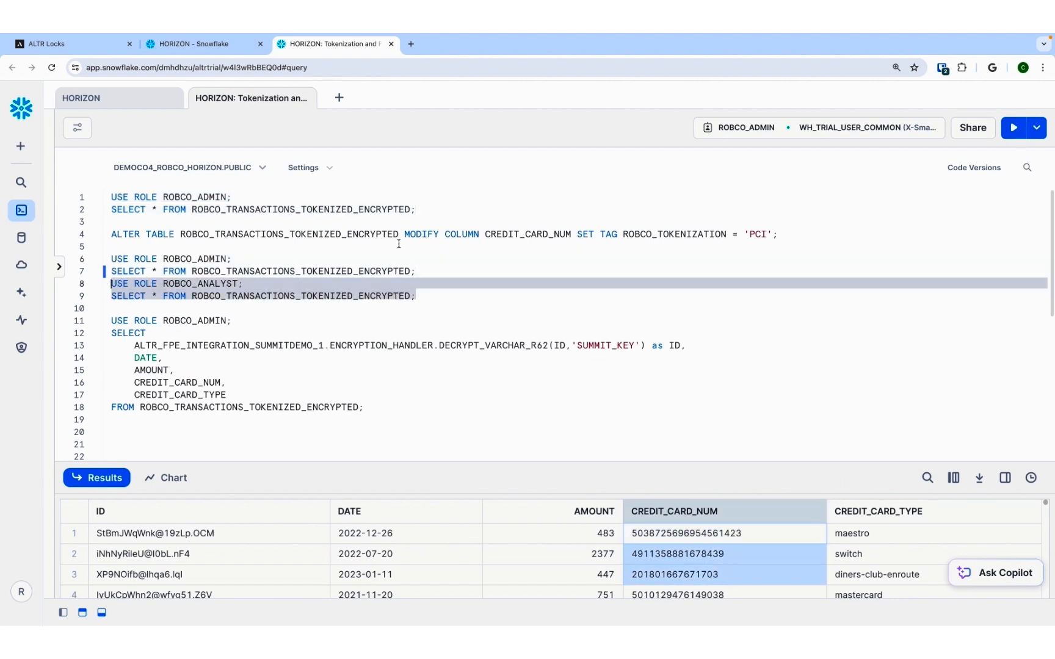
click(1014, 129)
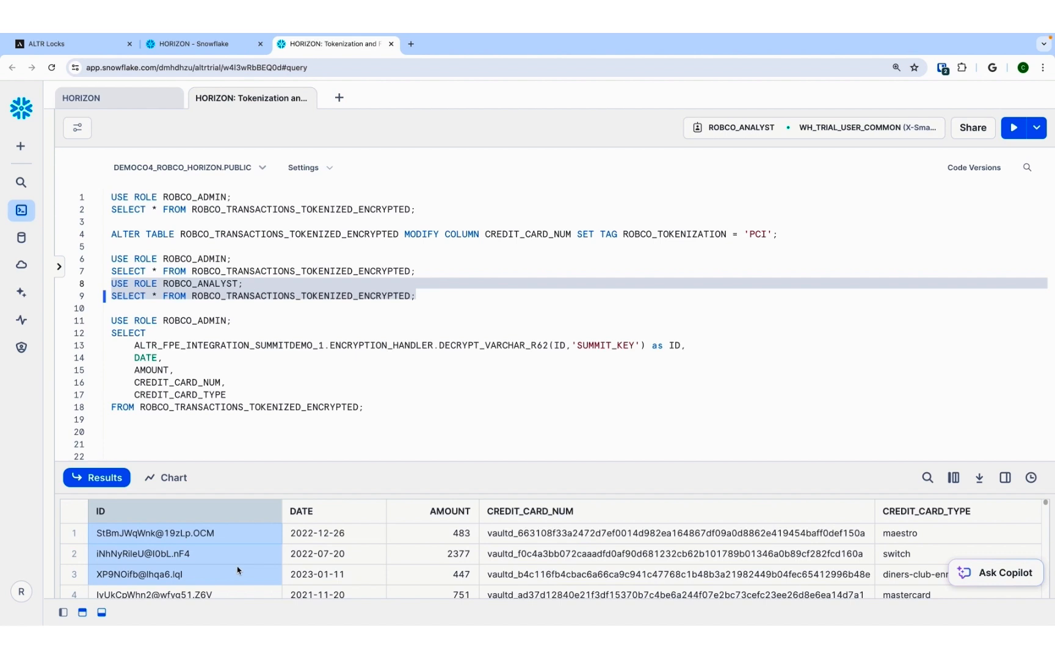
mouse_move(238, 572)
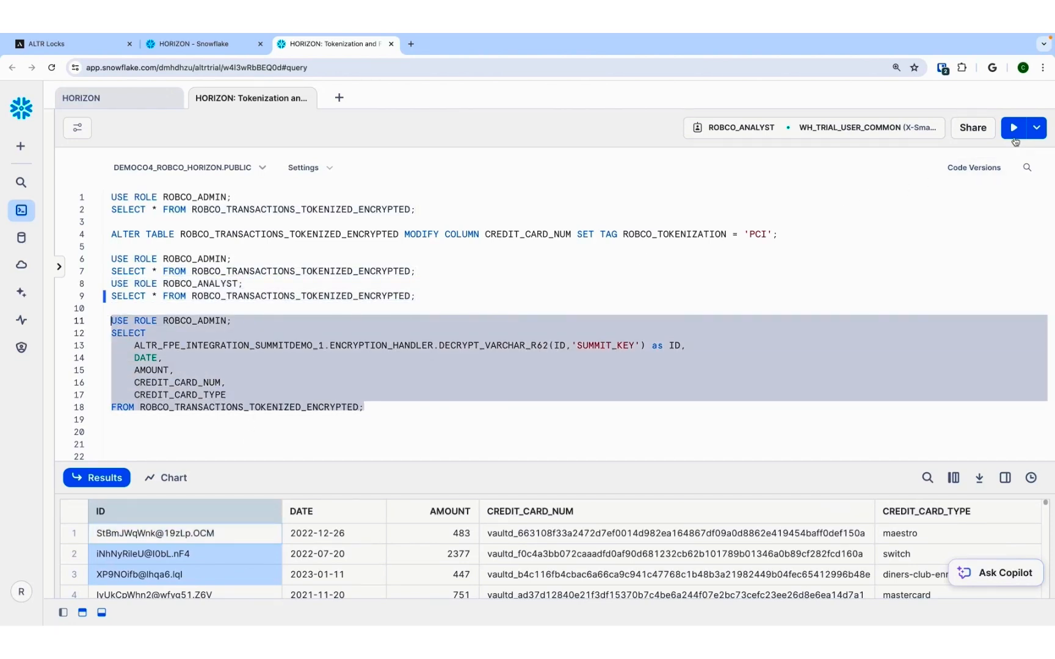
click(1014, 128)
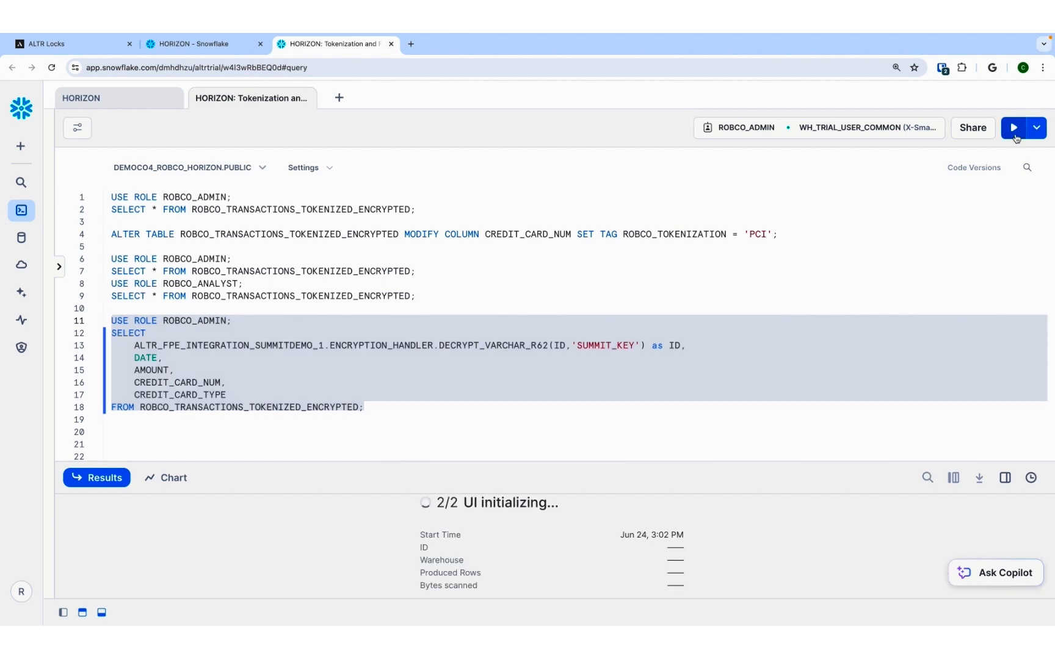